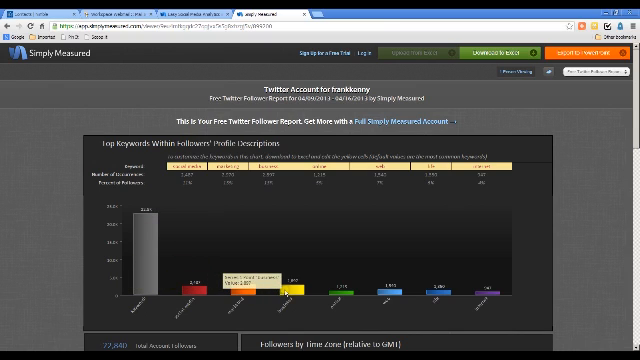
scroll("down", 3)
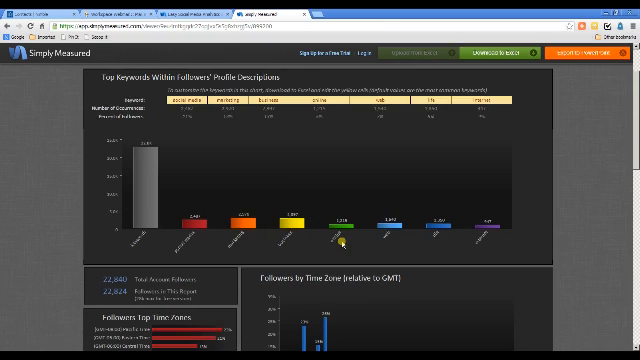
scroll("down", 3)
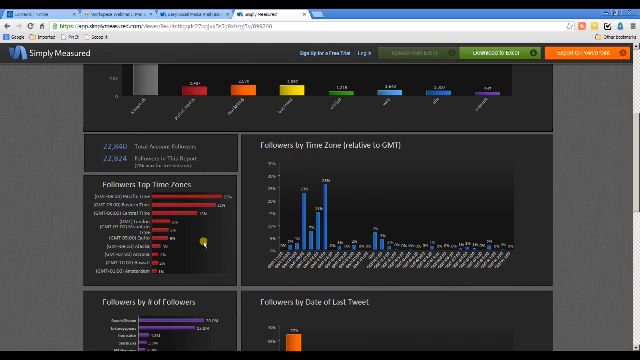
scroll("down", 3)
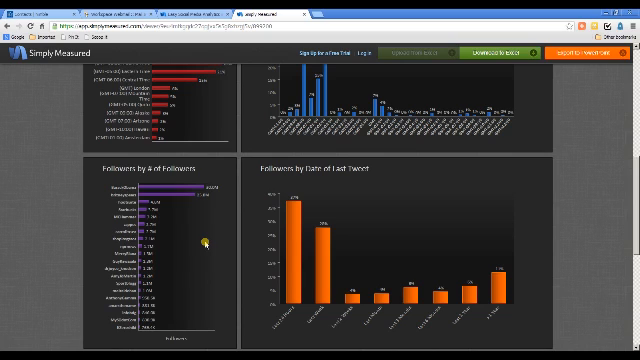
scroll("down", 3)
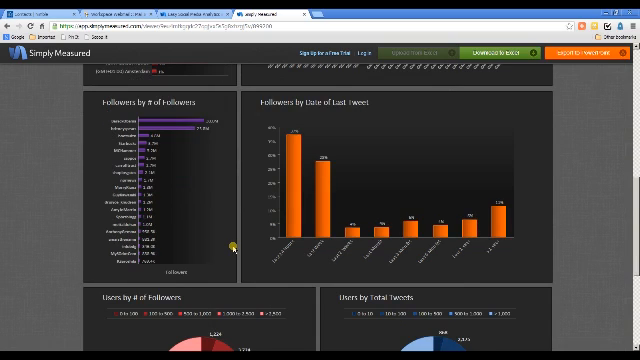
scroll("down", 3)
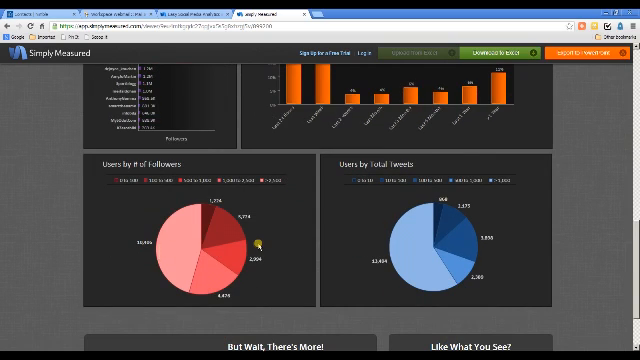
scroll("down", 3)
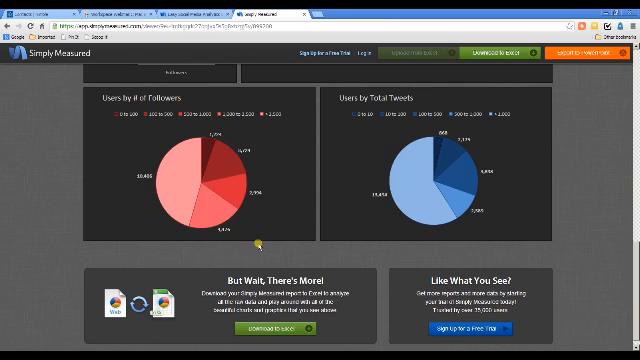